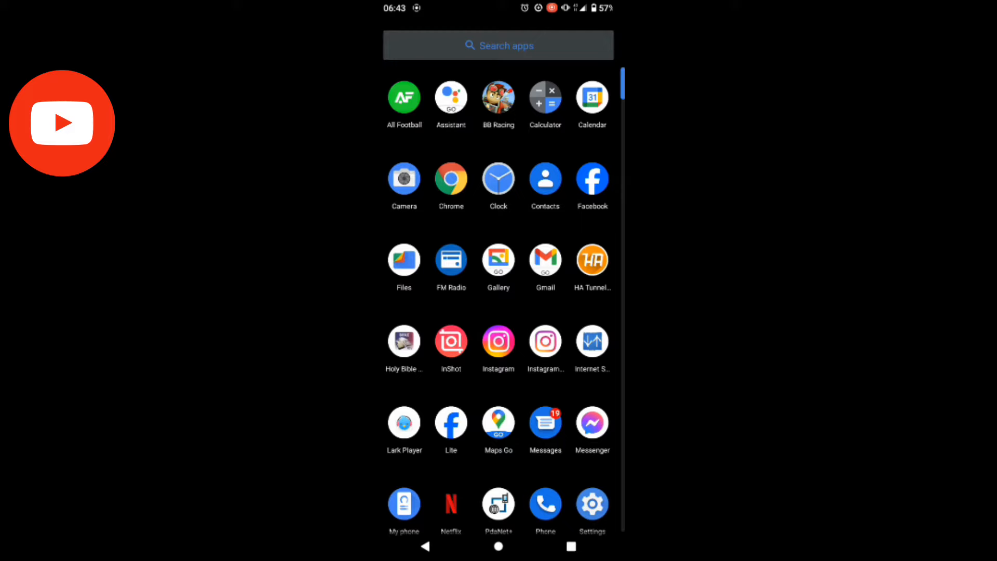
click(591, 261)
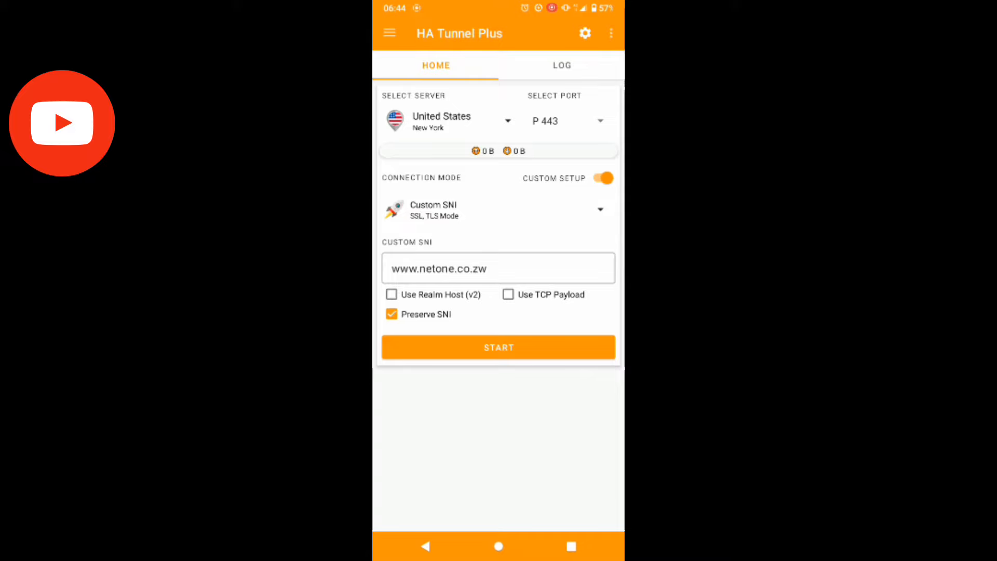
Step: Exit the app and clear HA Tunnel Plus's stored data from its App info Storage page
click(609, 33)
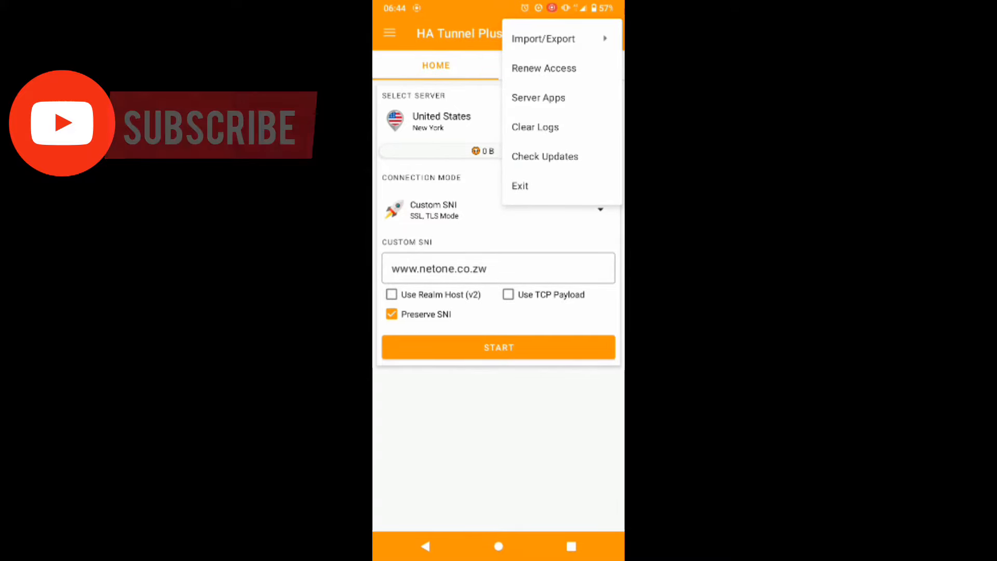
click(544, 38)
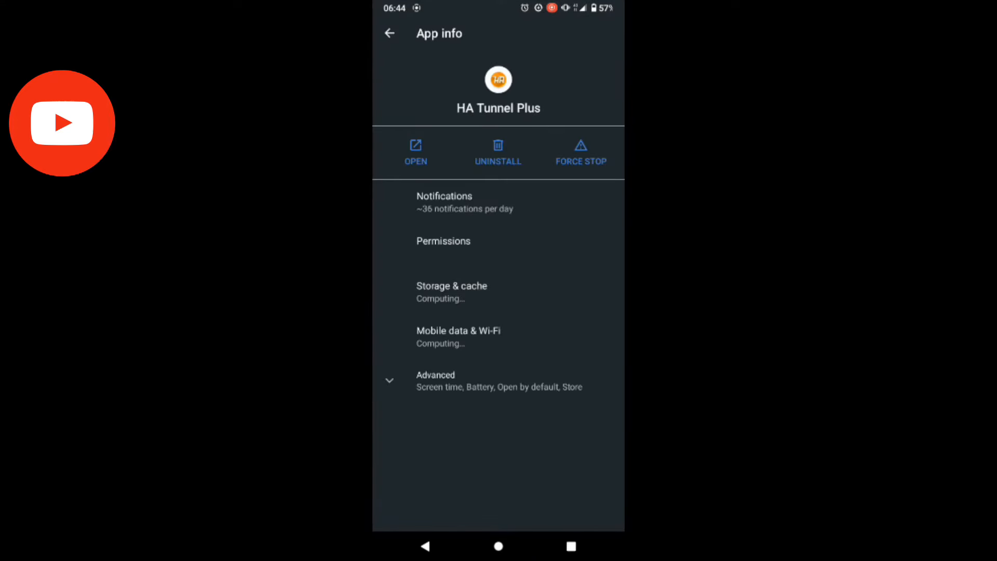
click(451, 292)
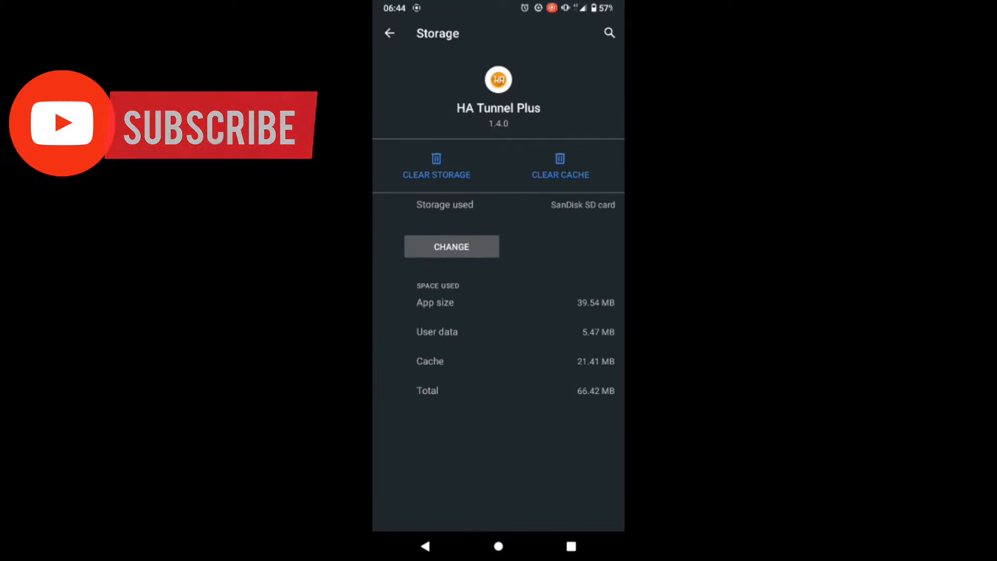
click(437, 166)
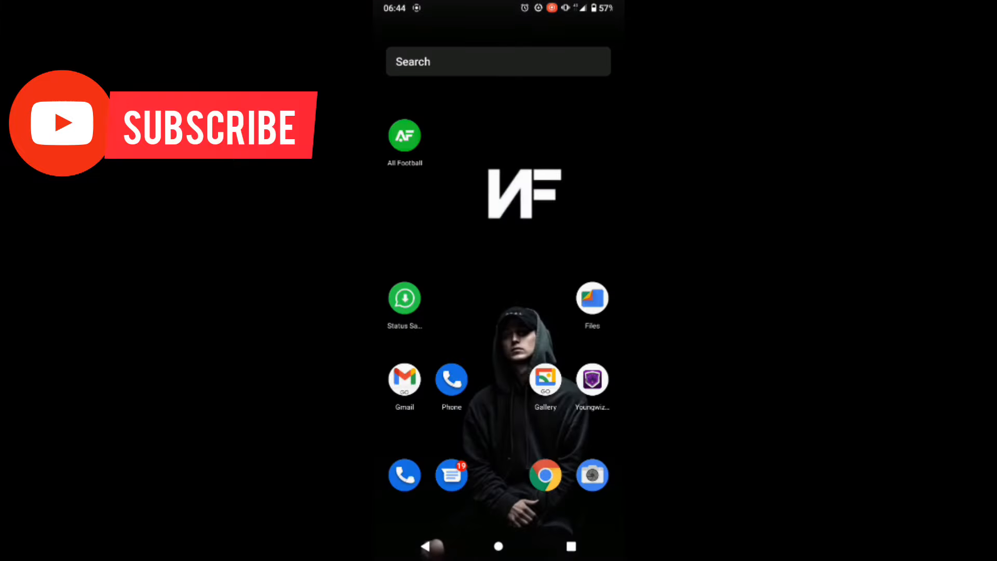
Step: Relaunch HA Tunnel Plus fresh so its first-run notices appear
scroll(up, 3)
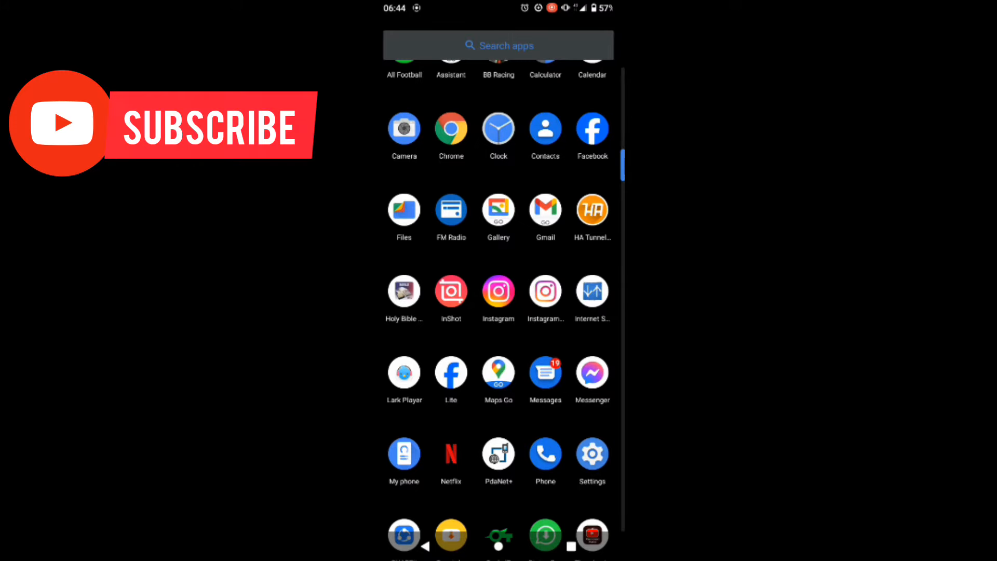
click(591, 210)
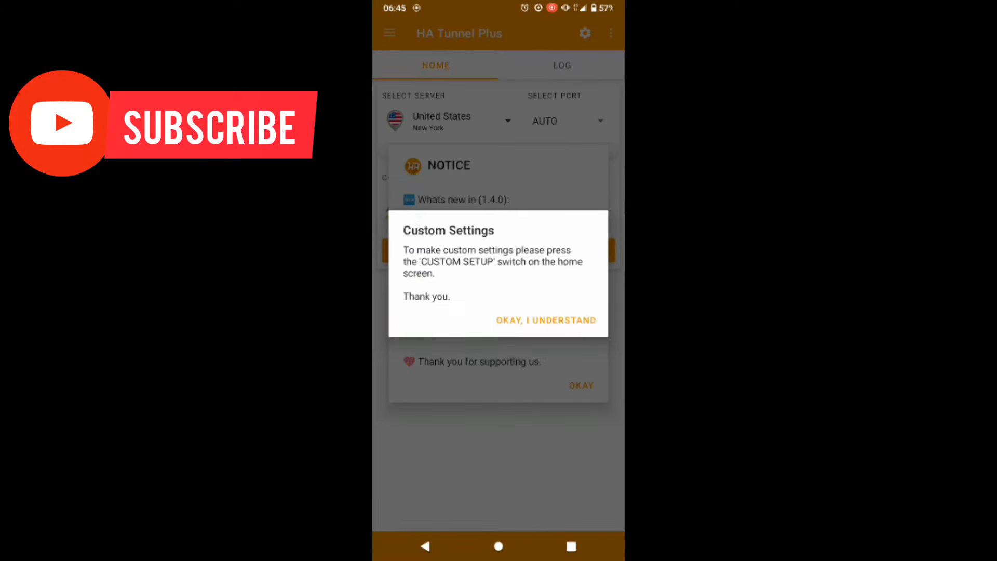
Step: Dismiss the Custom Settings and Notice dialogs to reach the reset home screen
click(546, 320)
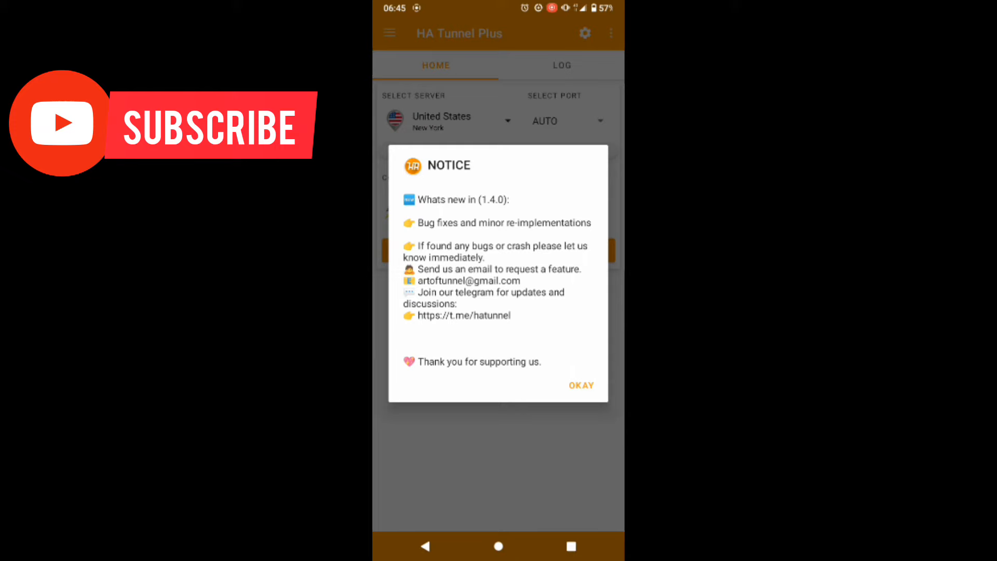
click(579, 384)
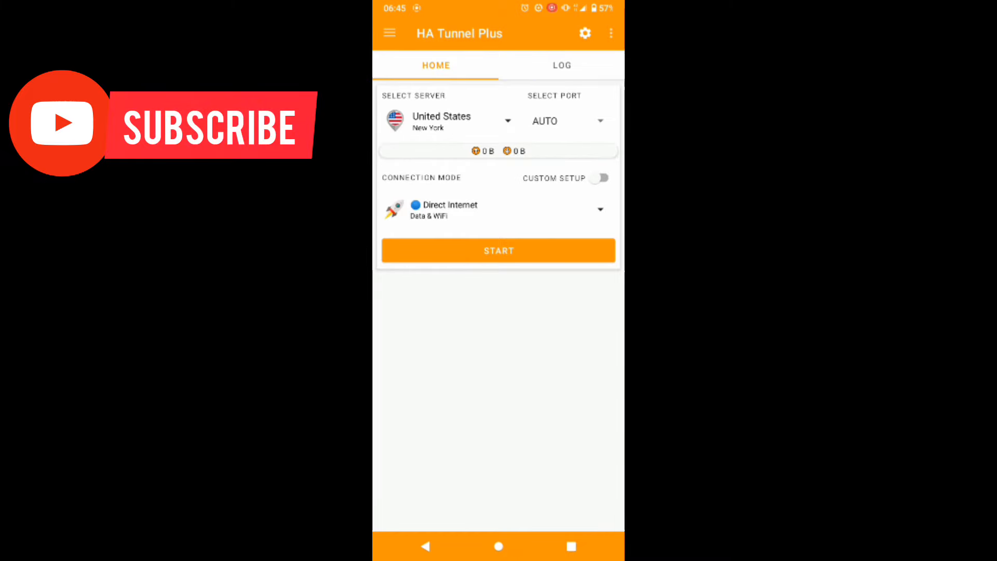
click(600, 178)
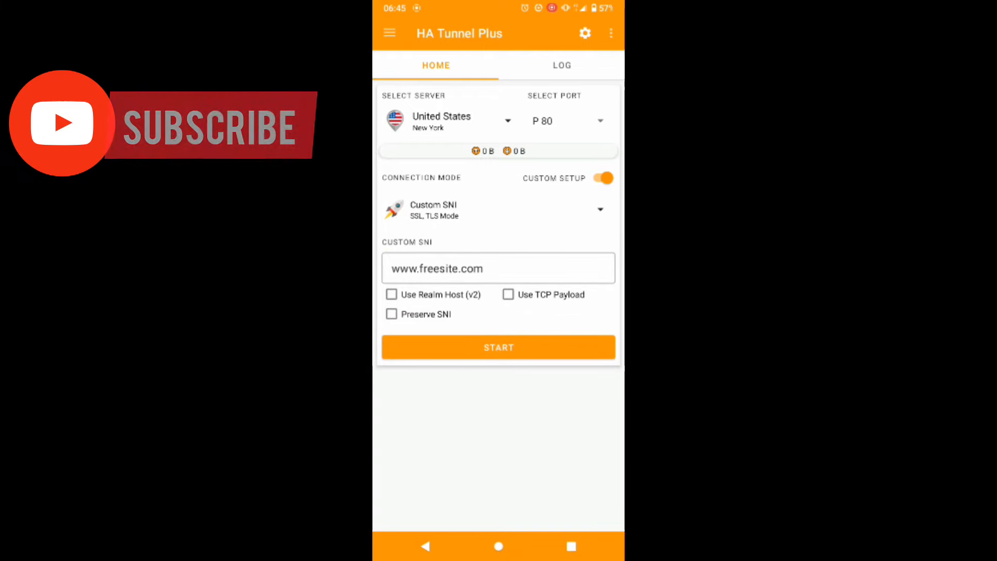
click(498, 268)
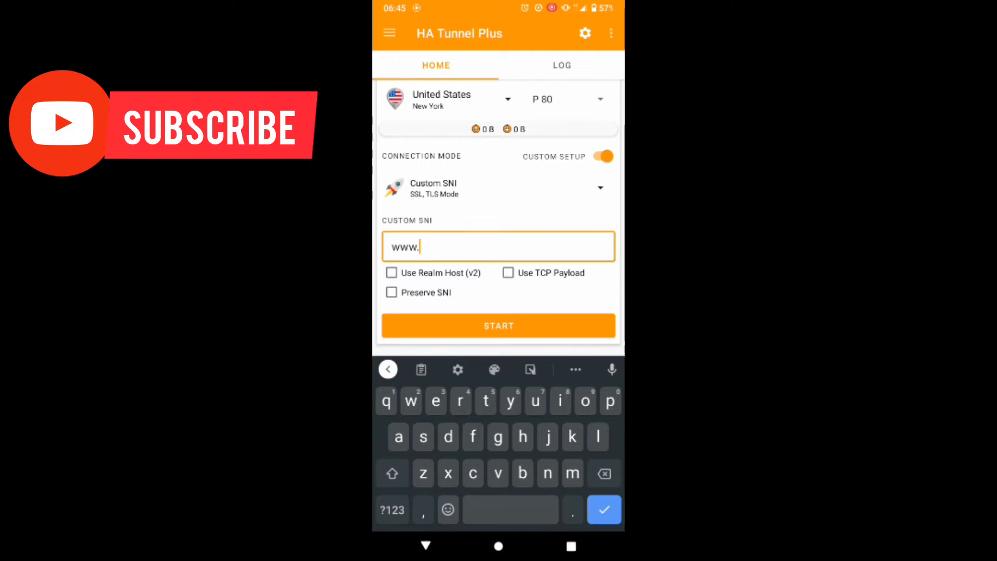
text(netone)
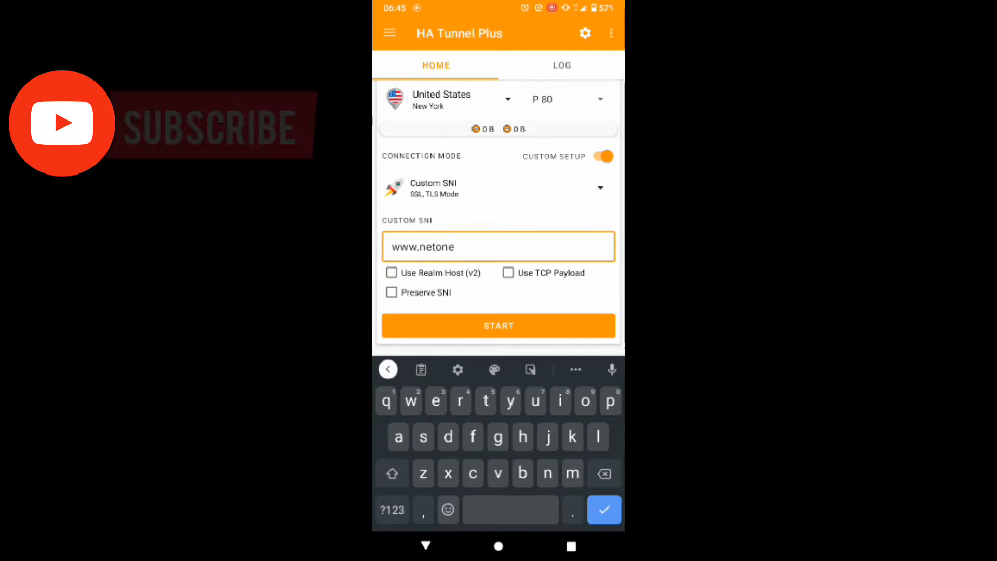
text(.co.zw)
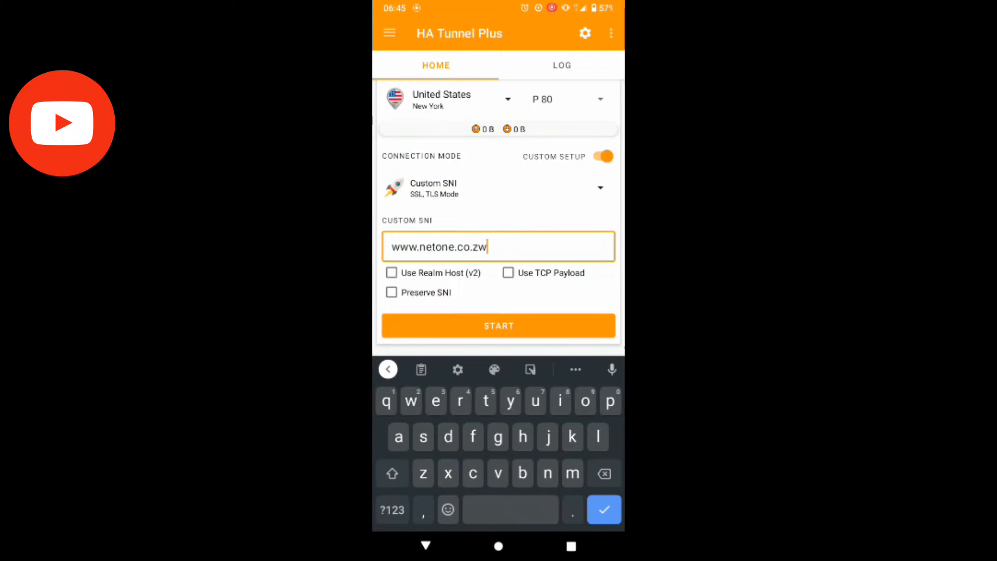
click(392, 292)
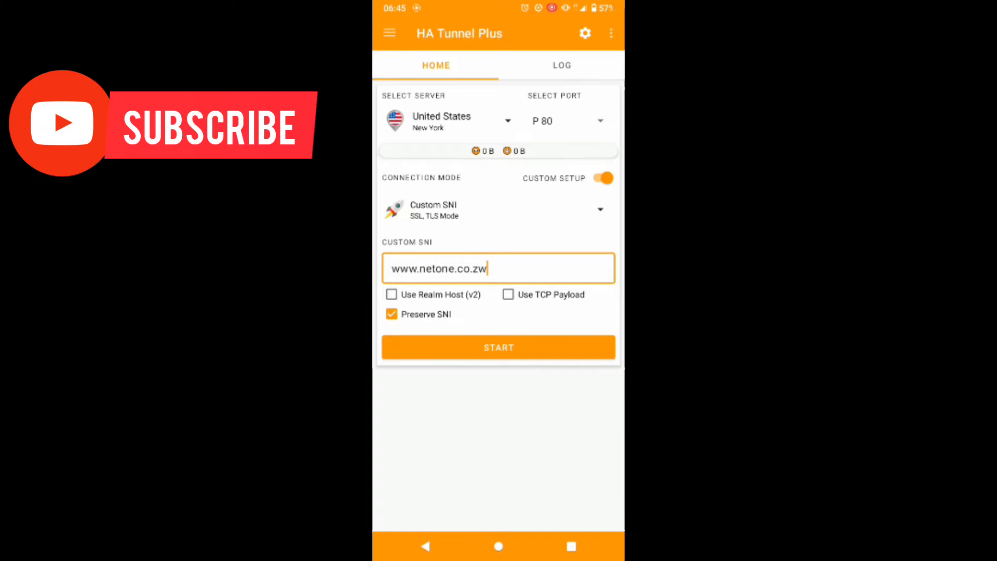
click(565, 121)
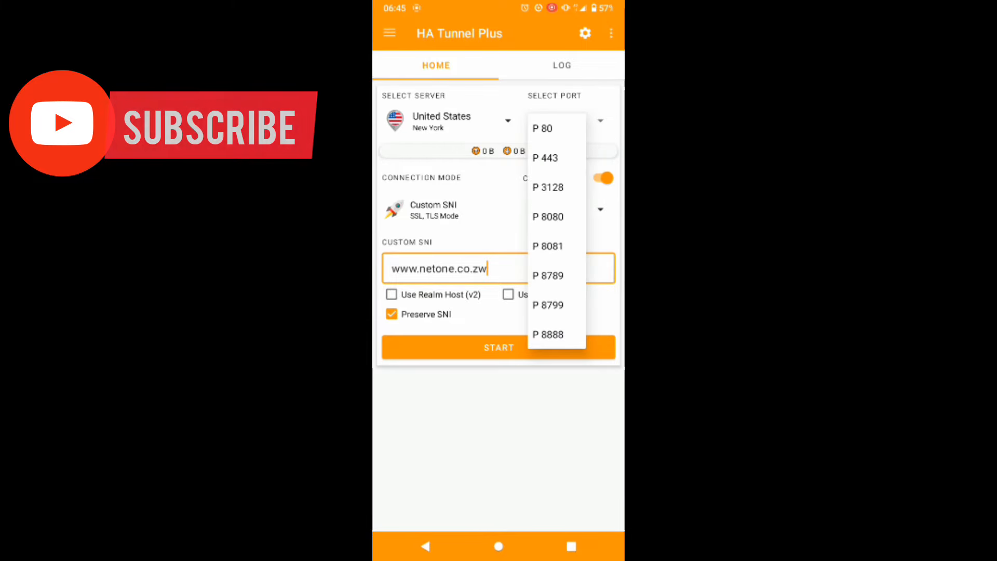
Step: Select port 443 and start the tunnel connection
click(545, 158)
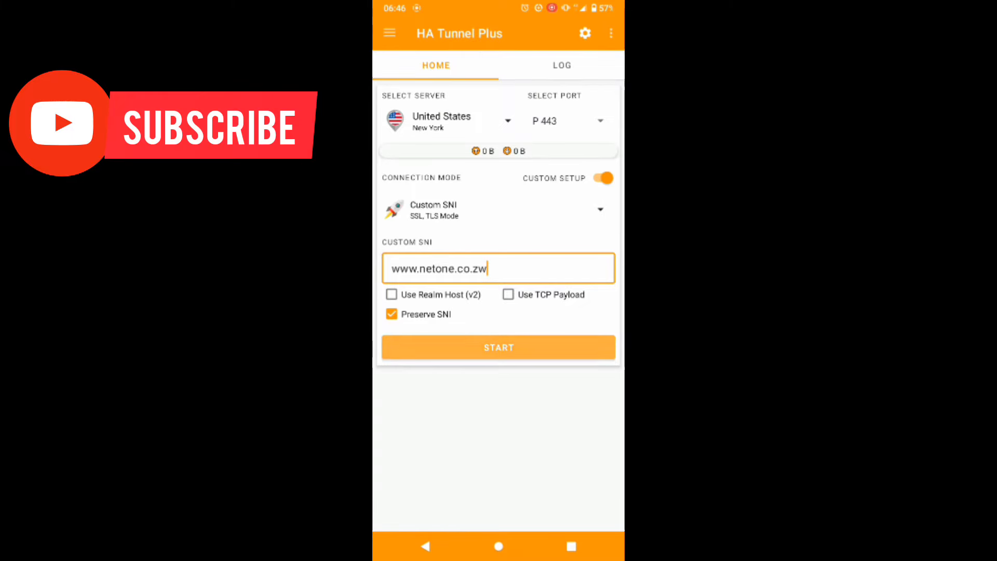
click(499, 347)
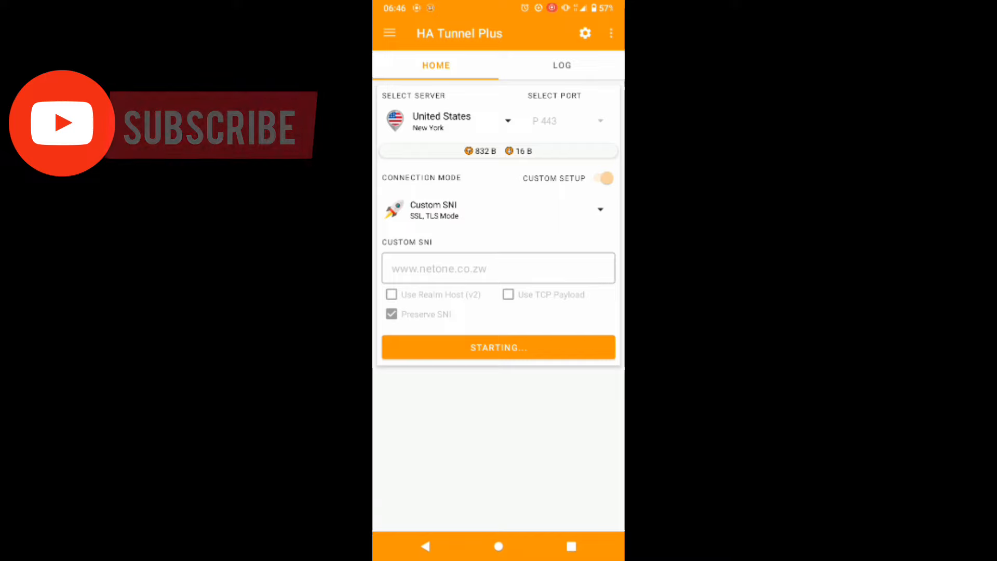